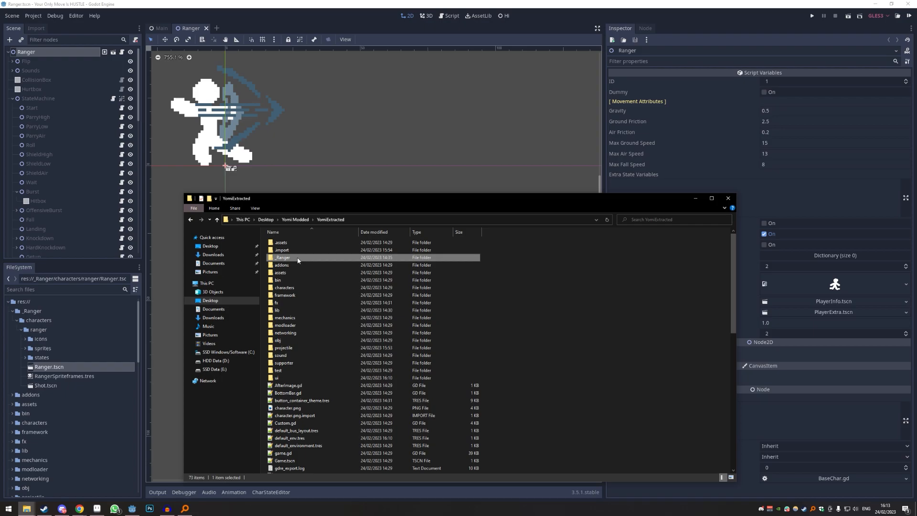
pyautogui.moveTo(297, 257)
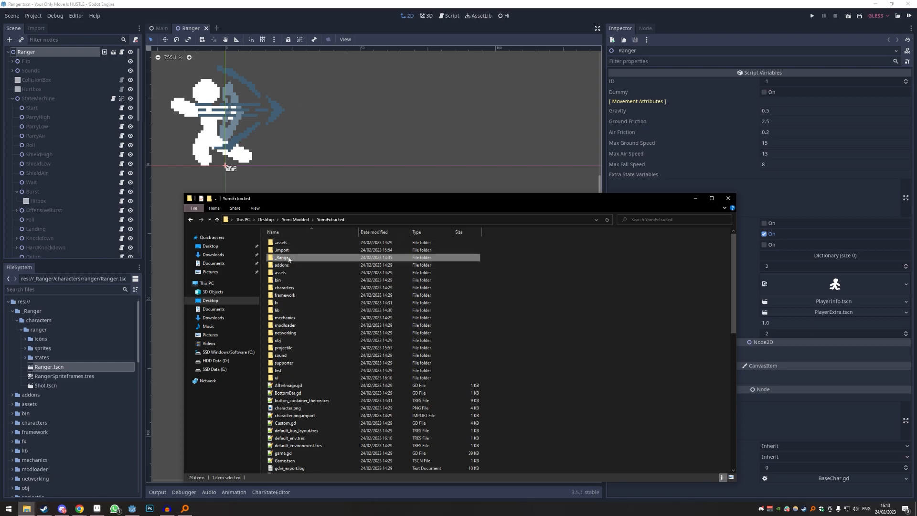
pyautogui.moveTo(287, 258)
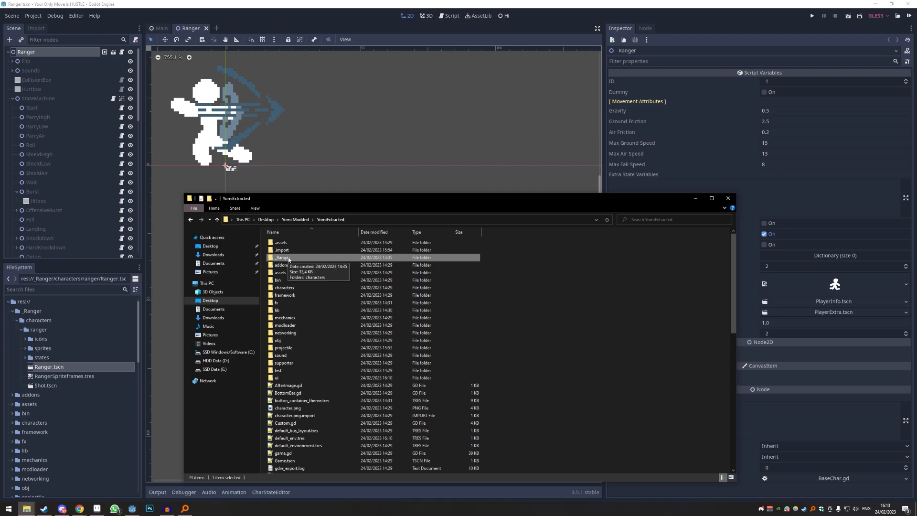
pyautogui.moveTo(283, 265)
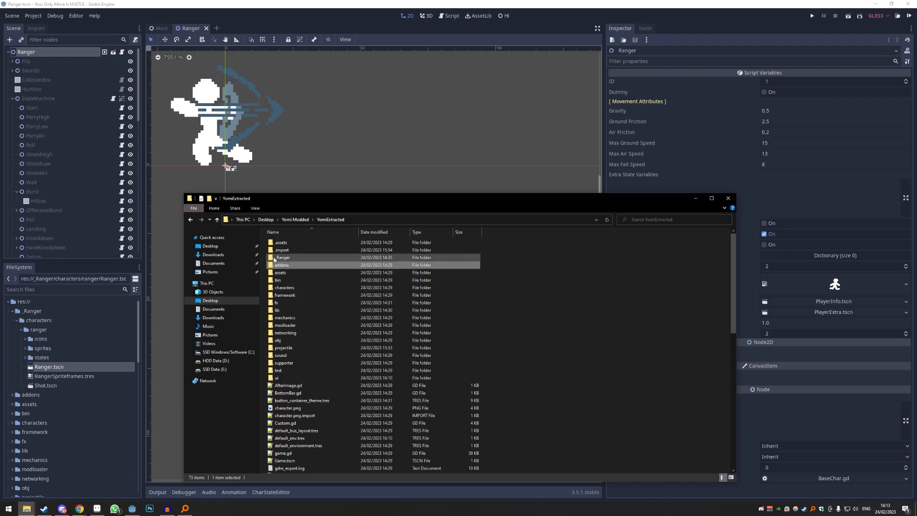
# Step: Enter the _Ranger mod folder inside YomiExtracted
pyautogui.click(283, 257)
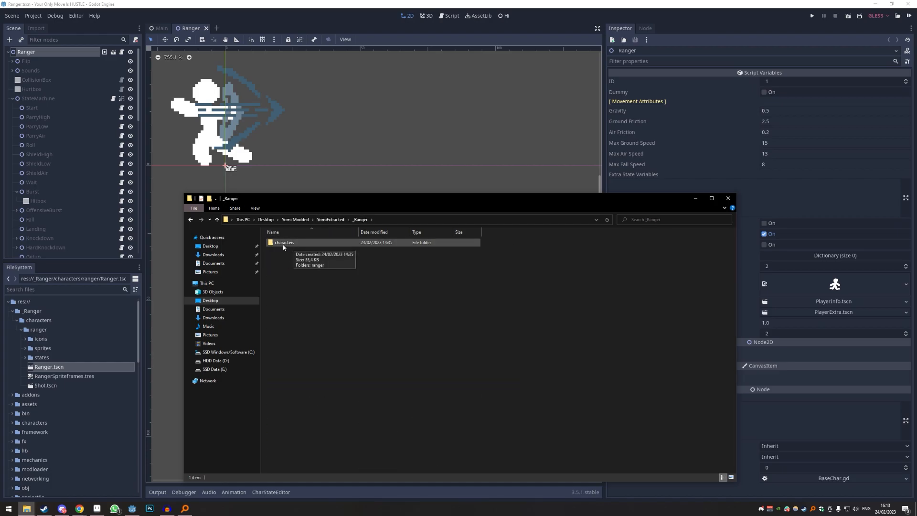
pyautogui.moveTo(291, 261)
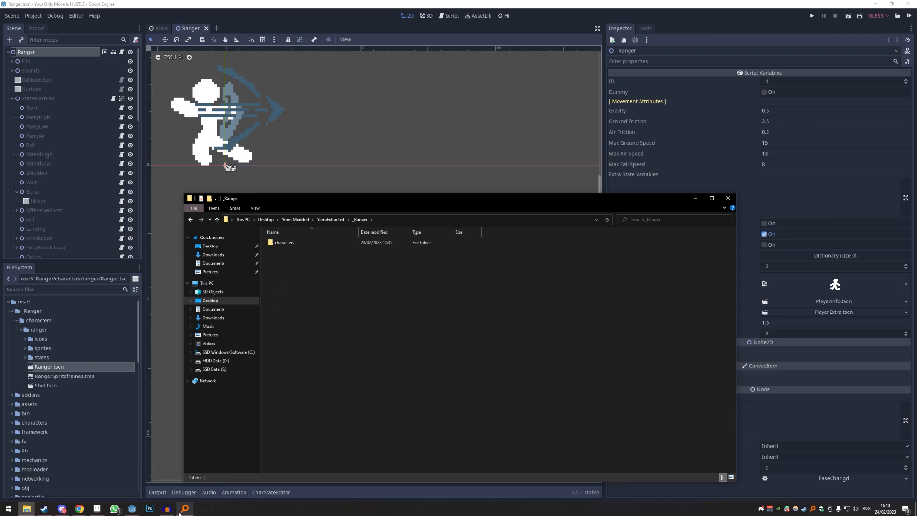
pyautogui.moveTo(191, 511)
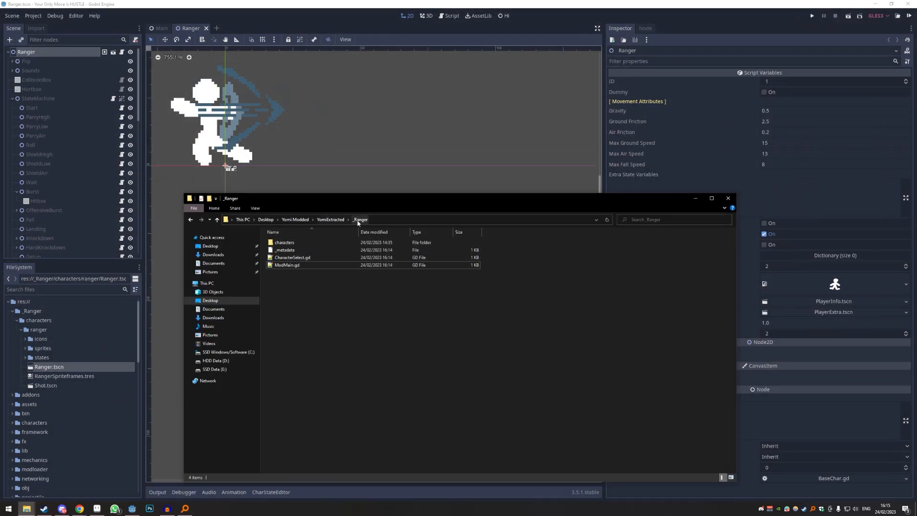
# Step: Select the _metadata file and bring up its context menu
pyautogui.click(284, 242)
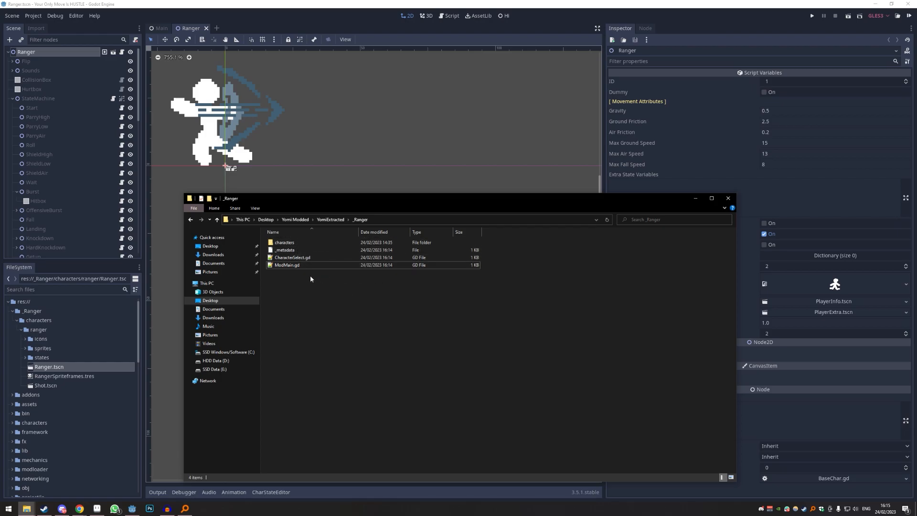
pyautogui.click(284, 249)
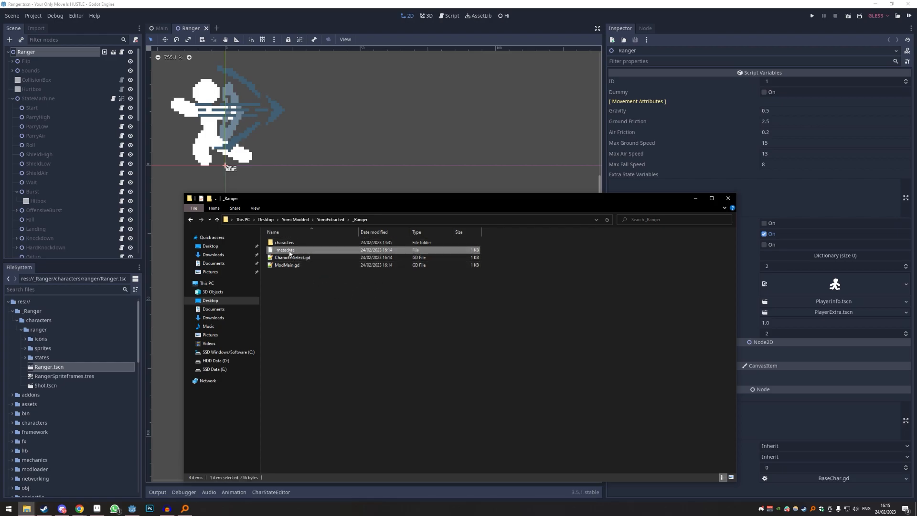
pyautogui.rightClick(283, 249)
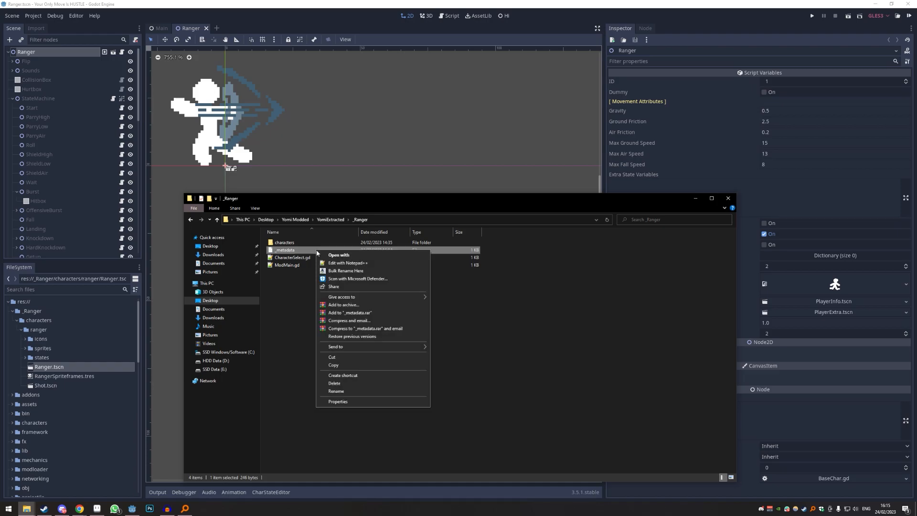
# Step: Edit _metadata in Notepad++ with name Ranger and friendly_name Ranger - The Mist Warrior
pyautogui.click(347, 263)
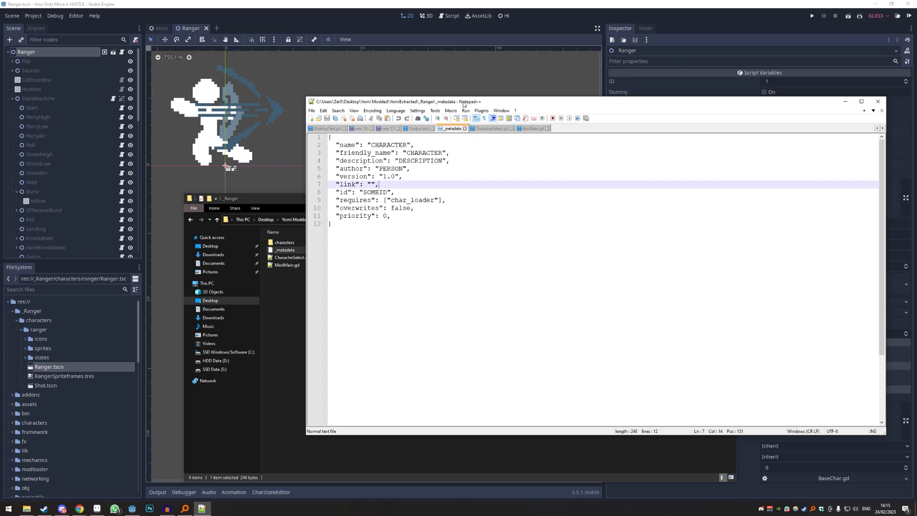
pyautogui.moveTo(391, 147)
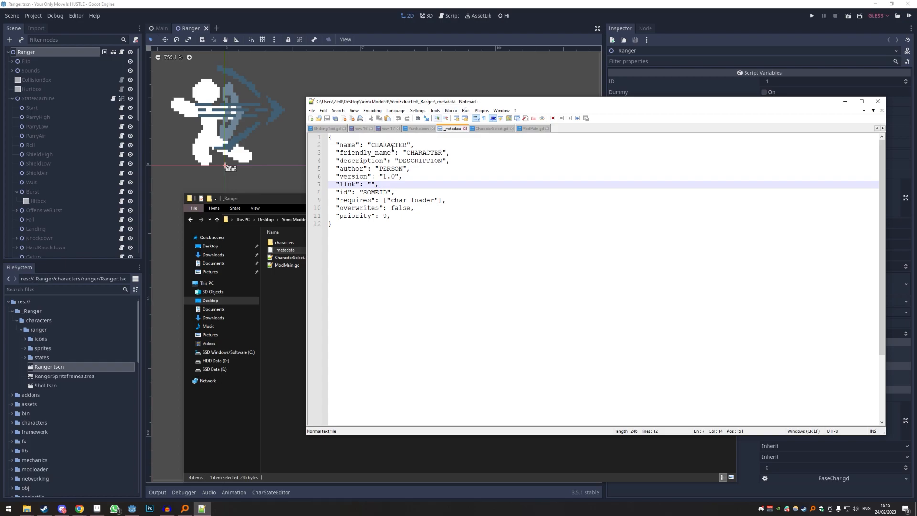
pyautogui.doubleClick(388, 144)
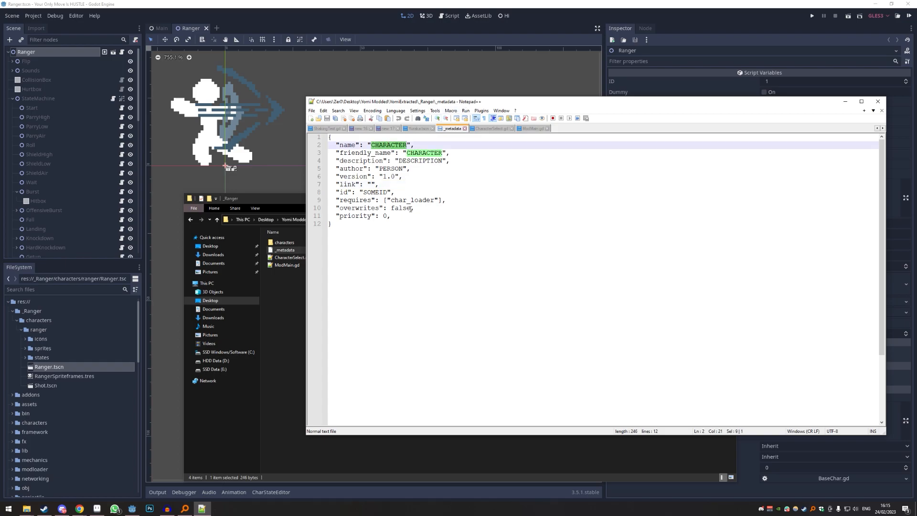
pyautogui.write('Range')
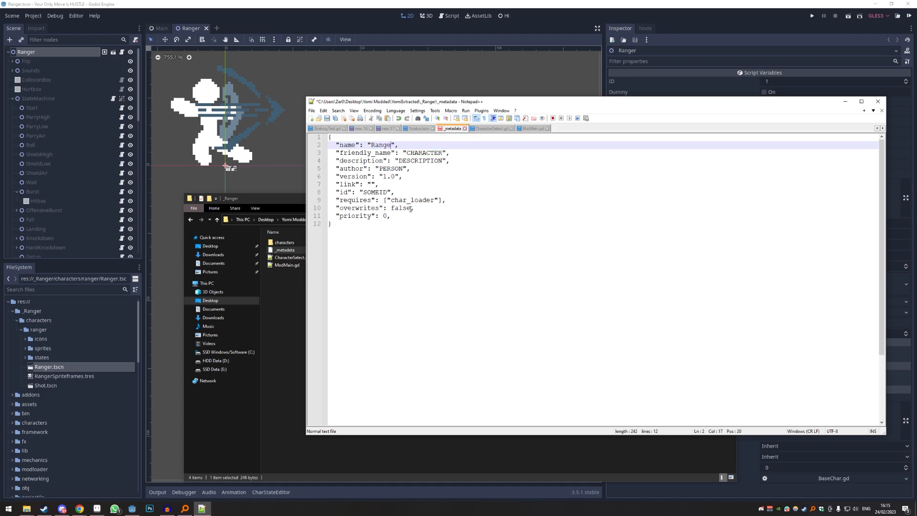
pyautogui.doubleClick(425, 152)
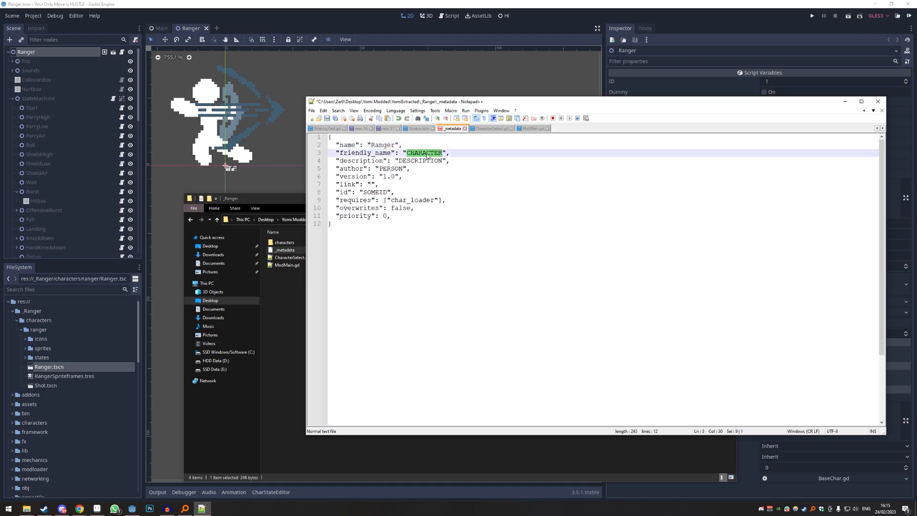
pyautogui.write('Ranger')
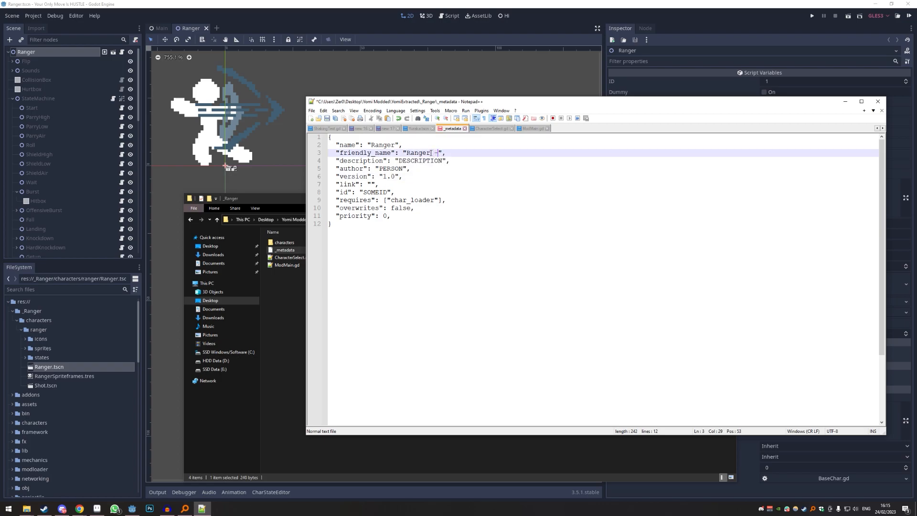
pyautogui.write('- The Mist')
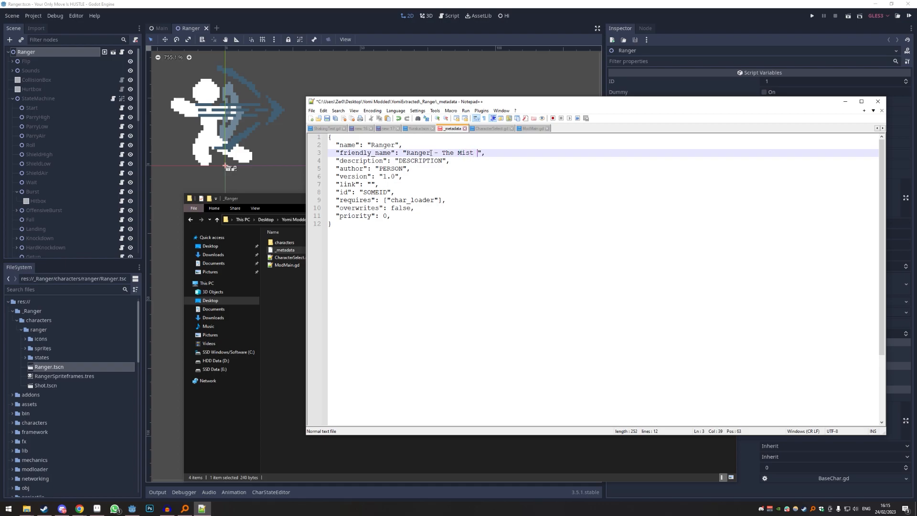
pyautogui.write('Warrior')
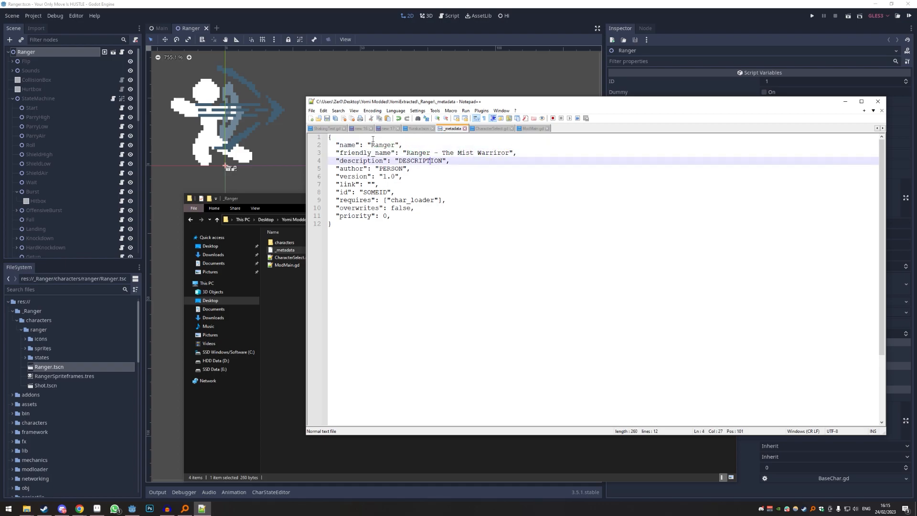
# Step: Replace the DESCRIPTION placeholder with a basic tutorial character using a bow
pyautogui.doubleClick(418, 161)
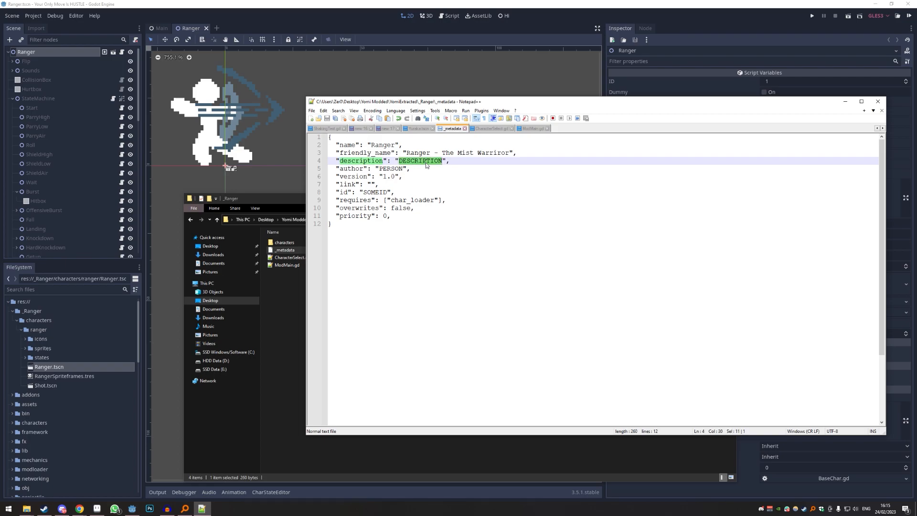
pyautogui.write('Just a bsic tutorial character')
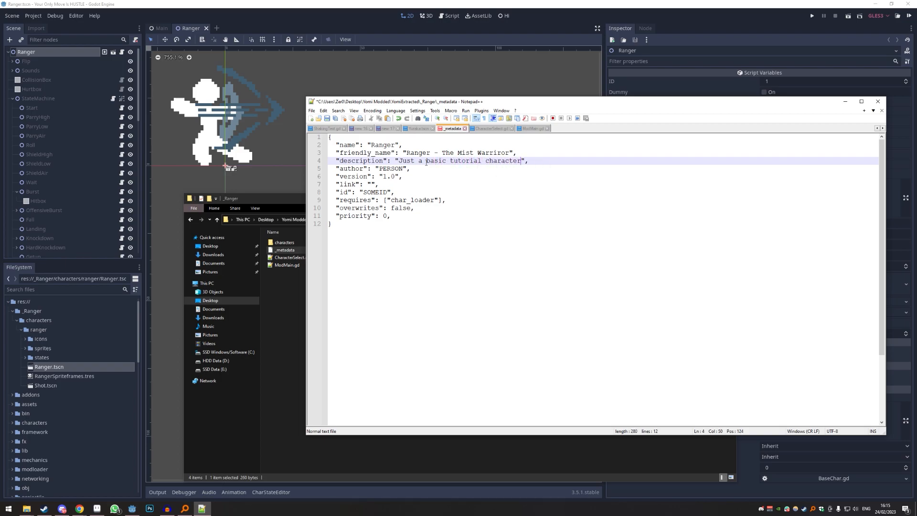
pyautogui.write('using a bow')
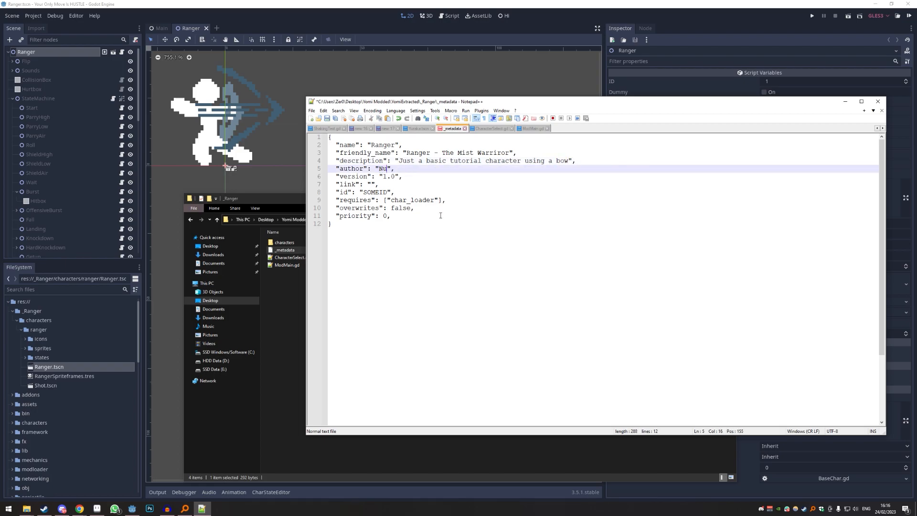
pyautogui.write('ion')
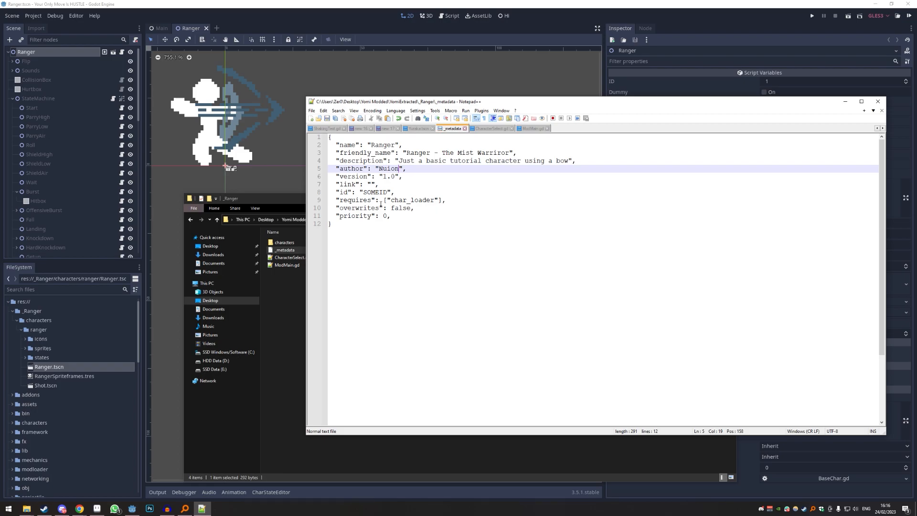
pyautogui.doubleClick(375, 192)
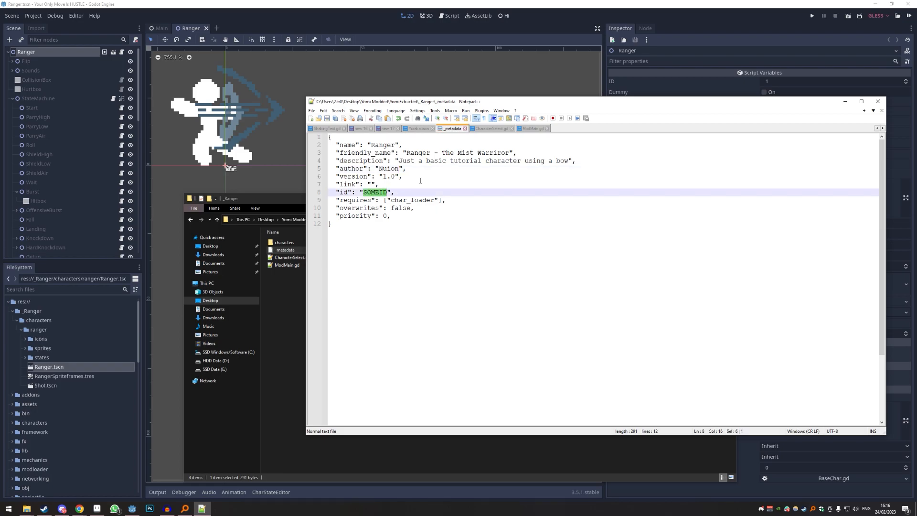
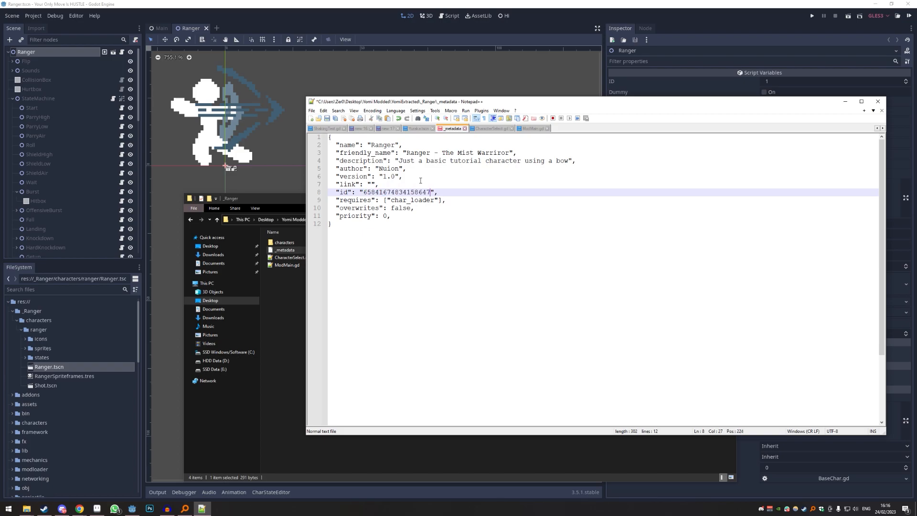
pyautogui.click(402, 175)
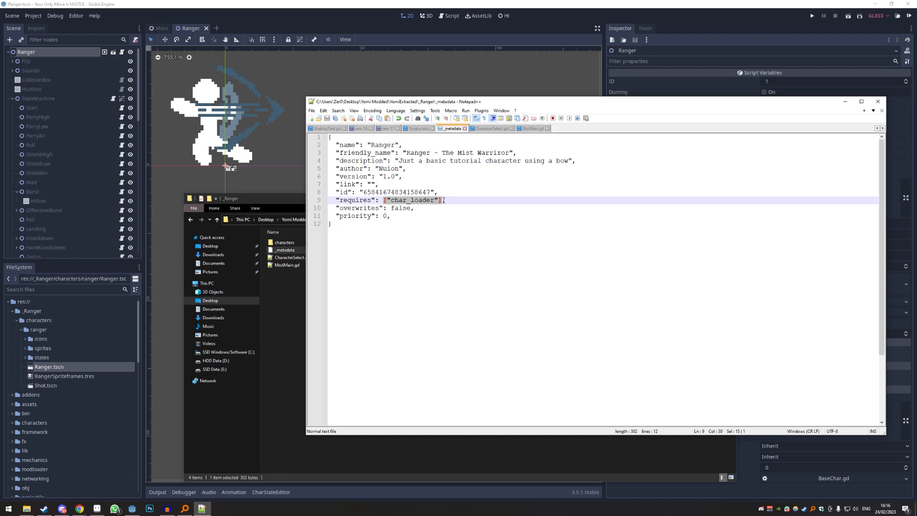
pyautogui.click(420, 223)
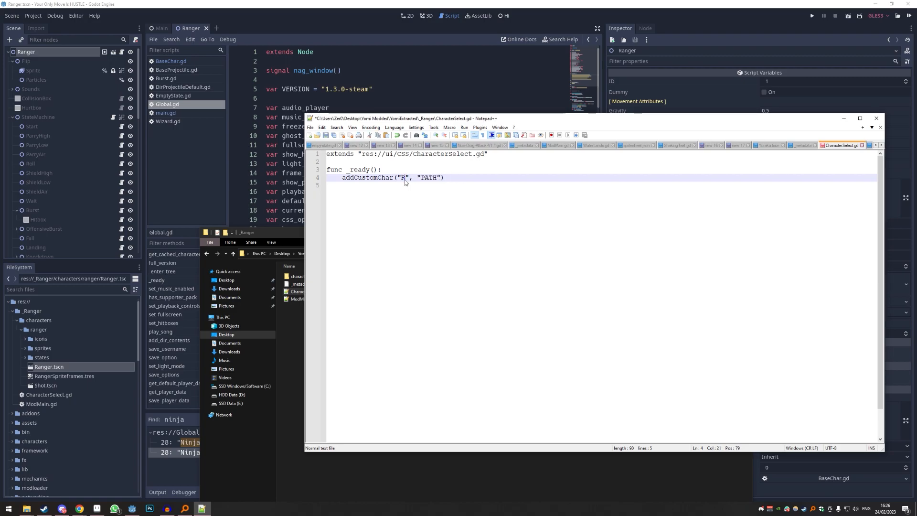
# Step: Make addCustomChar name Ranger with path res://_Ranger/characters/ranger/Ranger.tscn
pyautogui.write('anger')
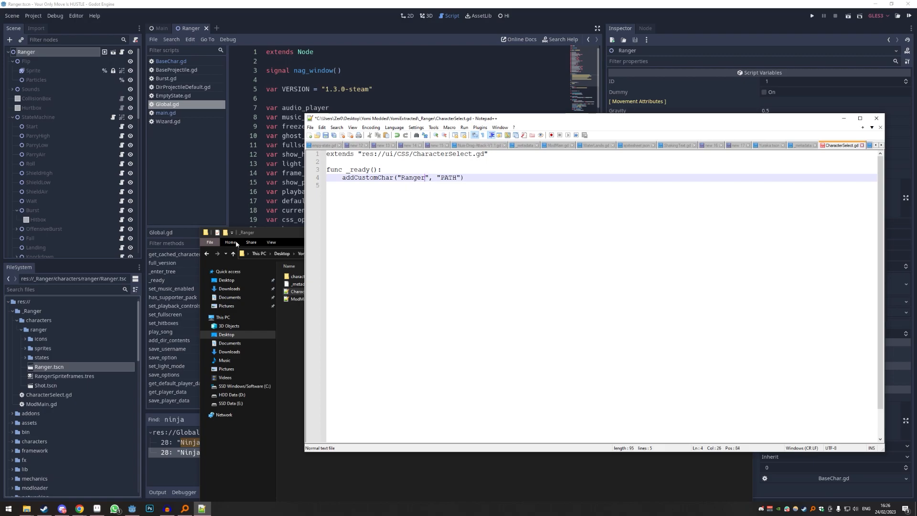
pyautogui.rightClick(46, 366)
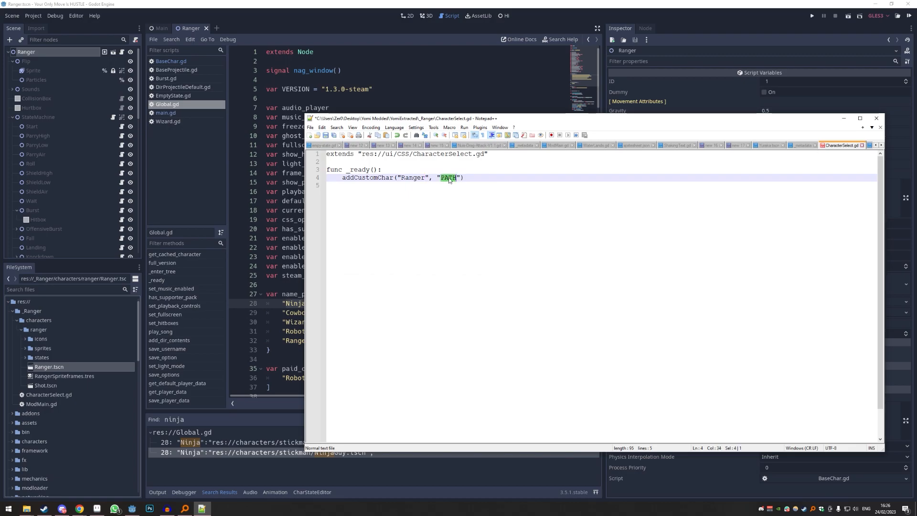
pyautogui.write('res://_Ranger/characters/ranger/Ranger.tscn')
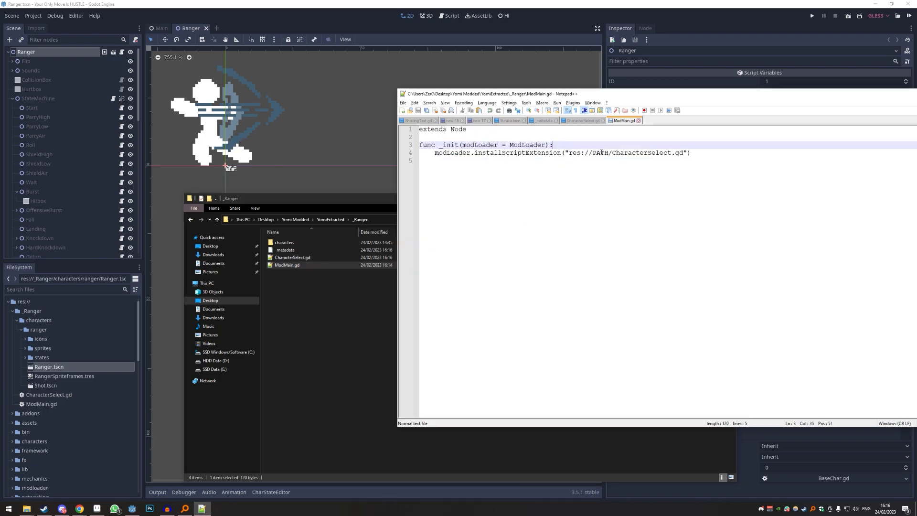
# Step: Set the installScriptExtension path to res://_Ranger/CharacterSelect.gd and save
pyautogui.doubleClick(598, 153)
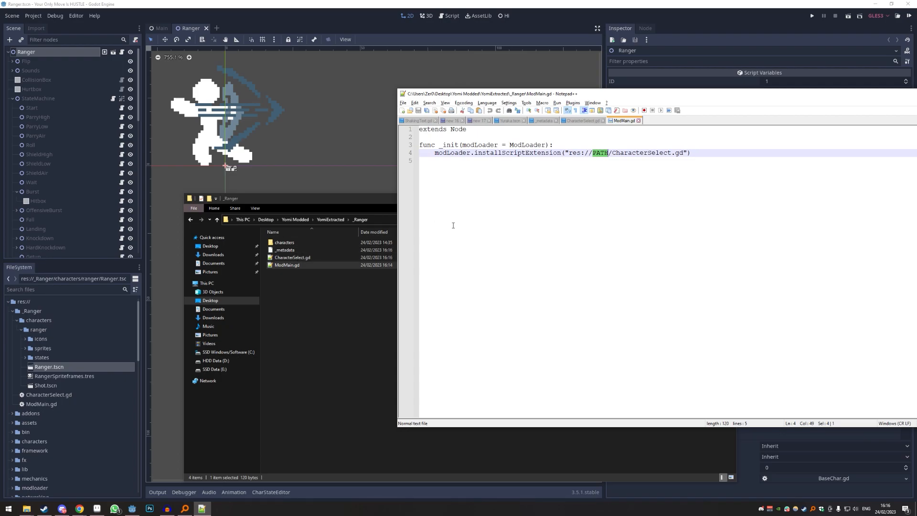
pyautogui.write('_Run')
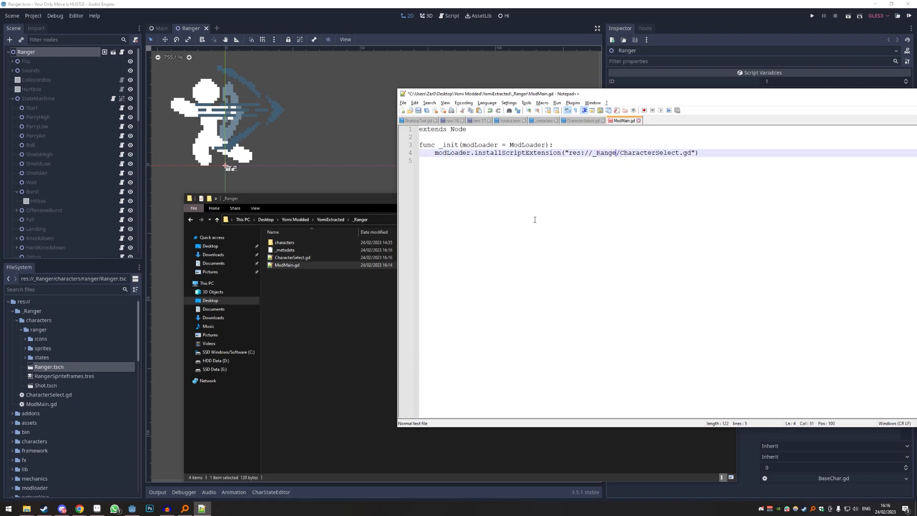
pyautogui.write('d')
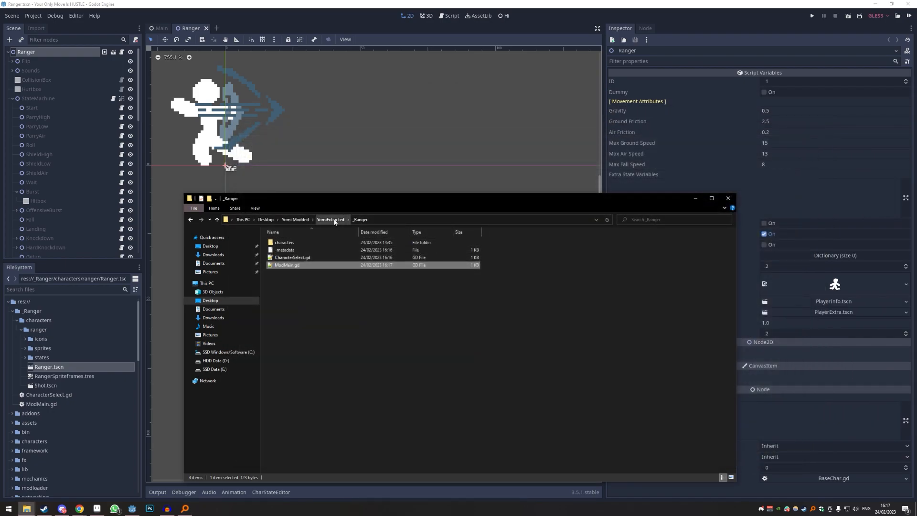
# Step: Archive the _Ranger folder in YomiExtracted as Ranger.zip in ZIP format
pyautogui.click(329, 219)
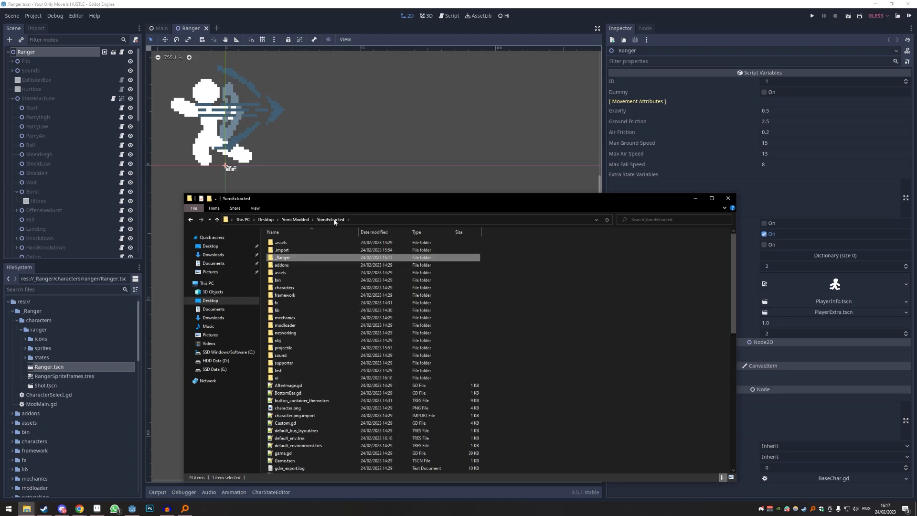
pyautogui.rightClick(282, 257)
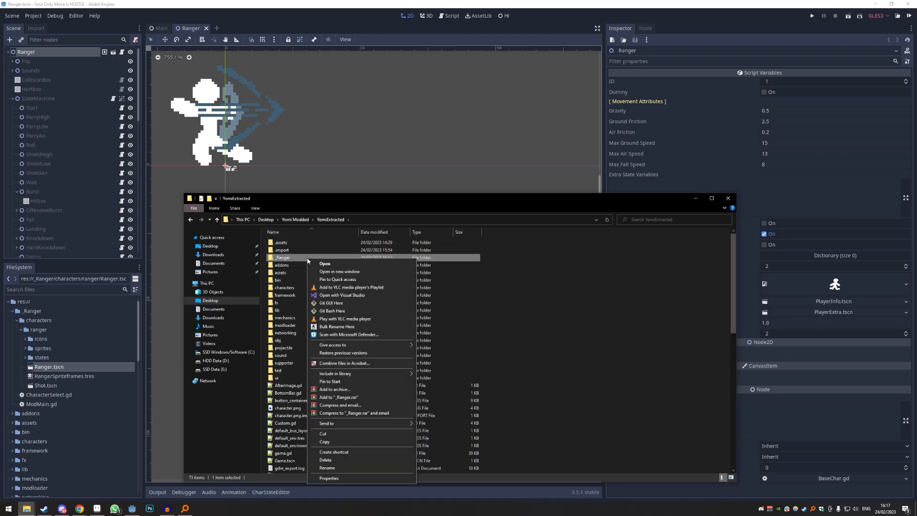
pyautogui.click(334, 389)
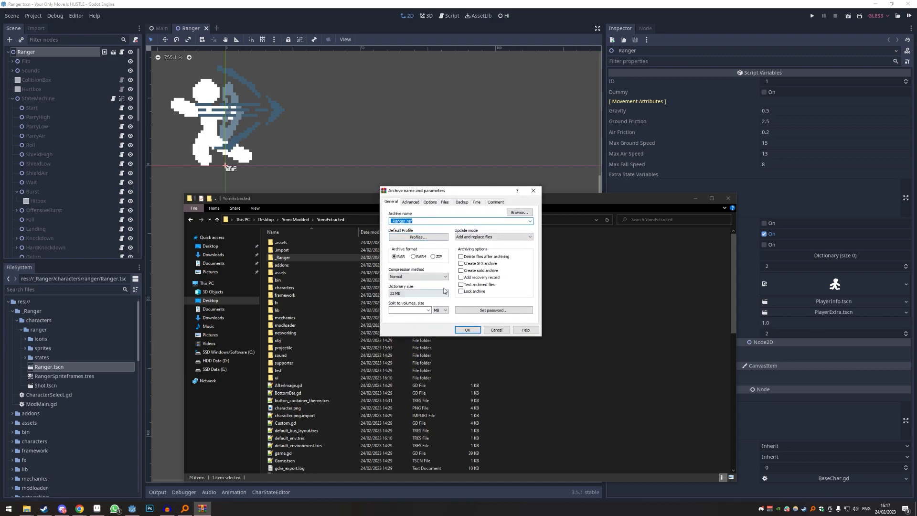
pyautogui.click(432, 255)
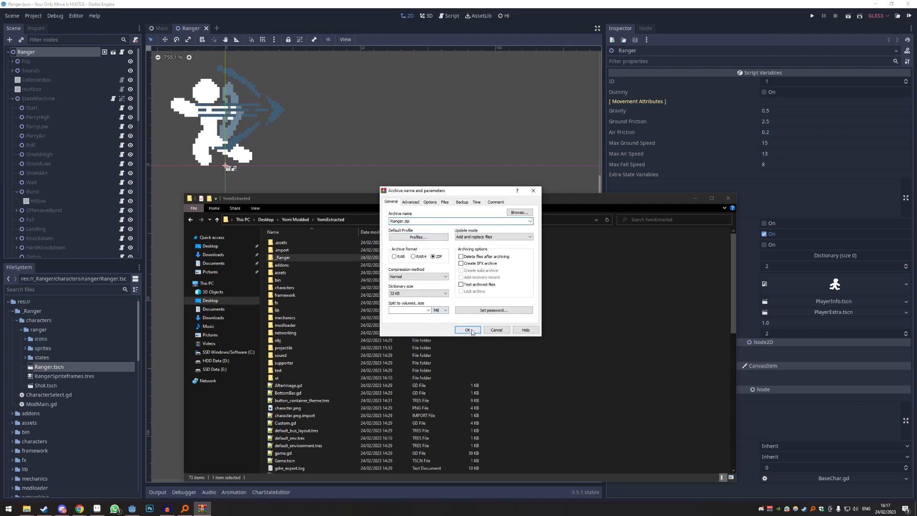
pyautogui.click(468, 329)
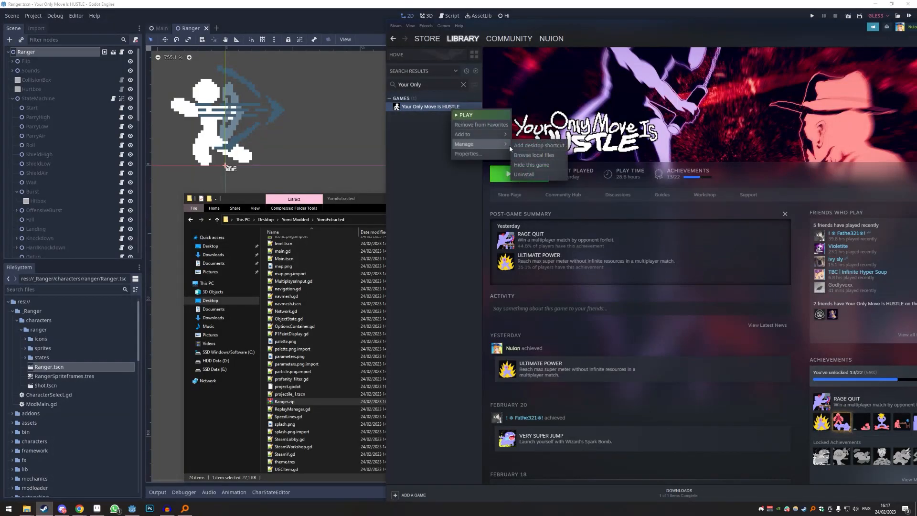
# Step: Browse the game's Steam install files and place Ranger.zip in its mods folder
pyautogui.click(336, 253)
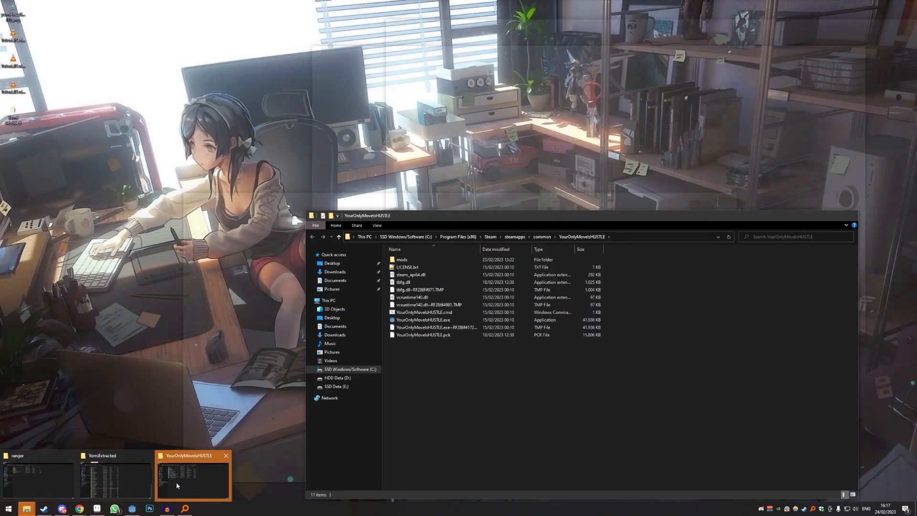
pyautogui.click(192, 476)
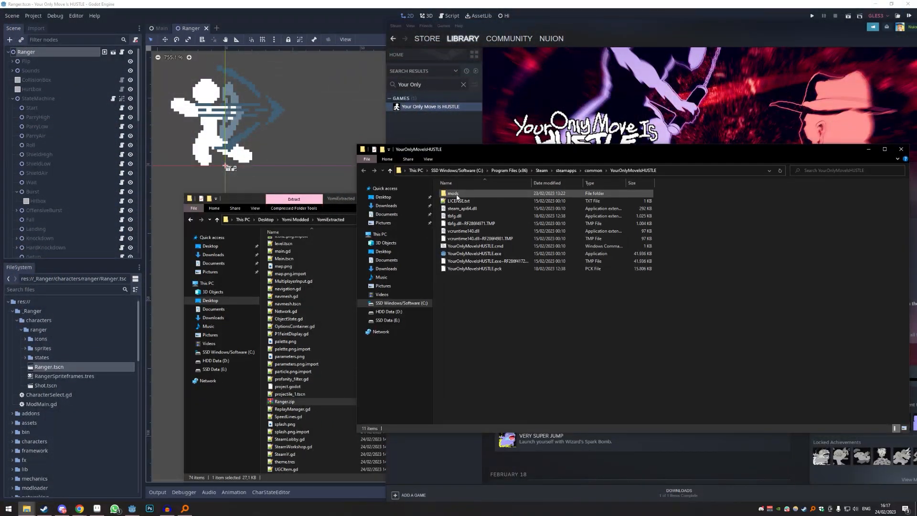
pyautogui.doubleClick(453, 193)
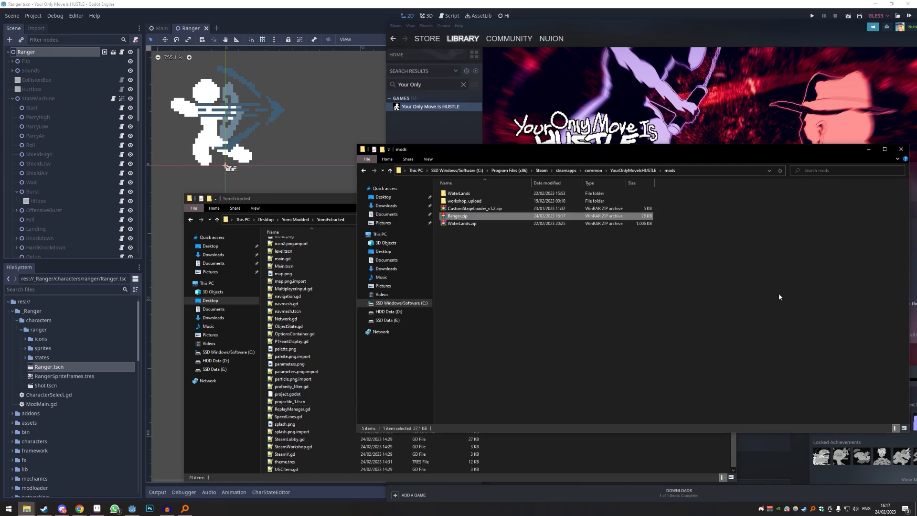
pyautogui.click(429, 106)
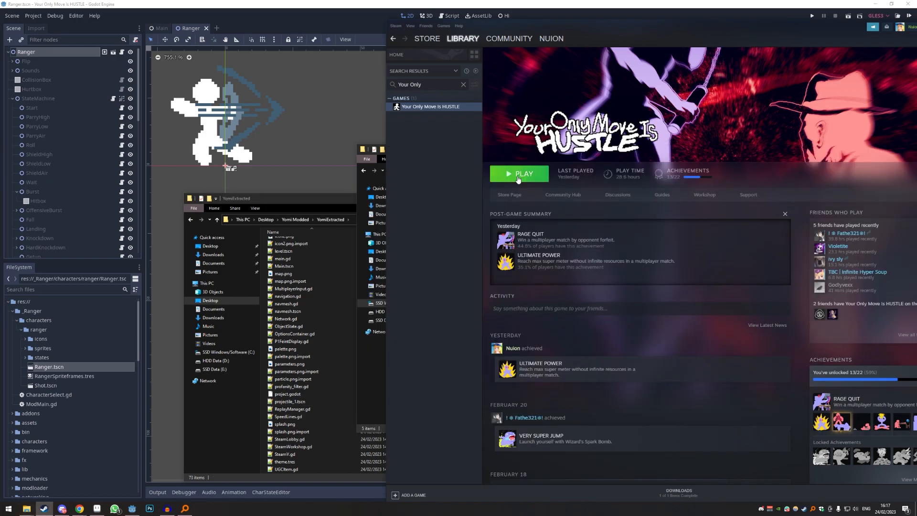
# Step: Launch the game, start singleplayer setup and pick Ranger as player one
pyautogui.click(518, 174)
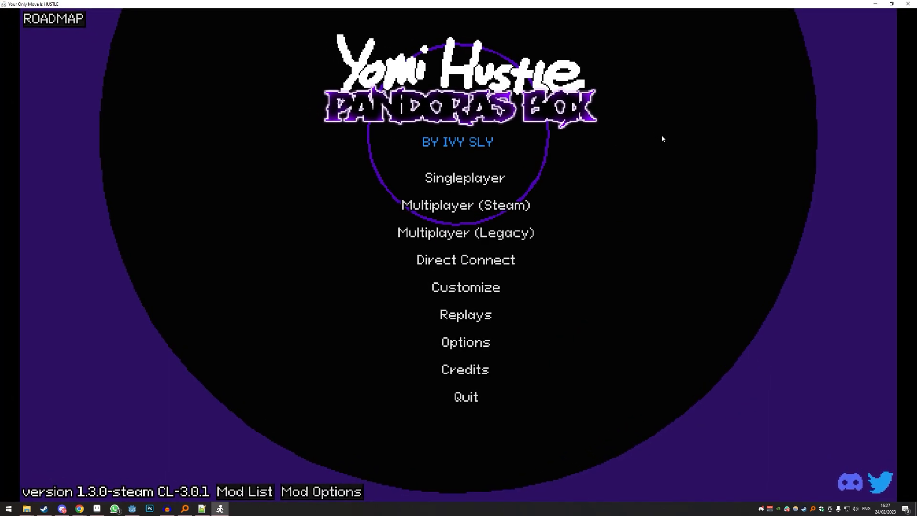
pyautogui.click(464, 178)
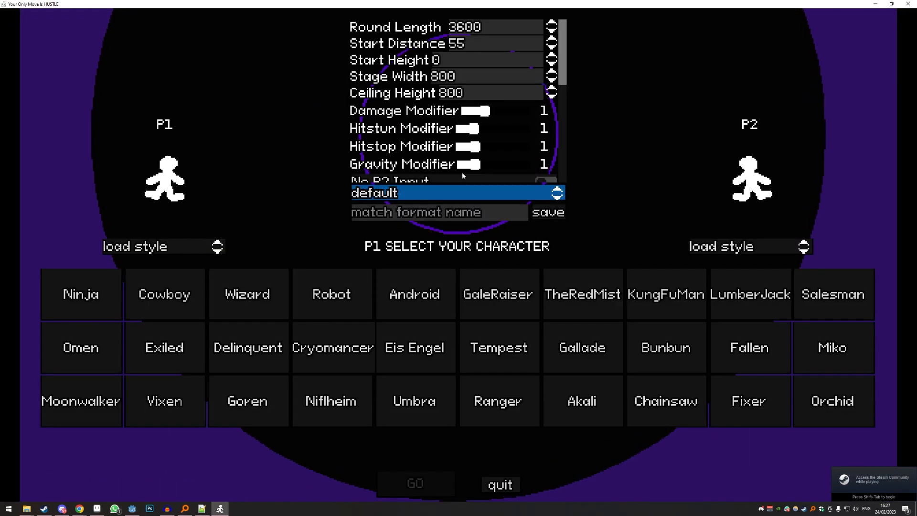
pyautogui.click(498, 400)
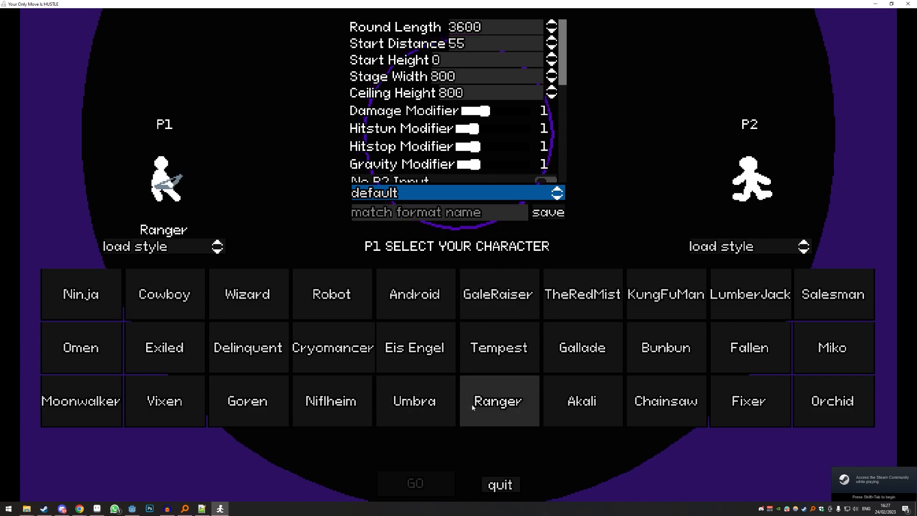
pyautogui.click(498, 401)
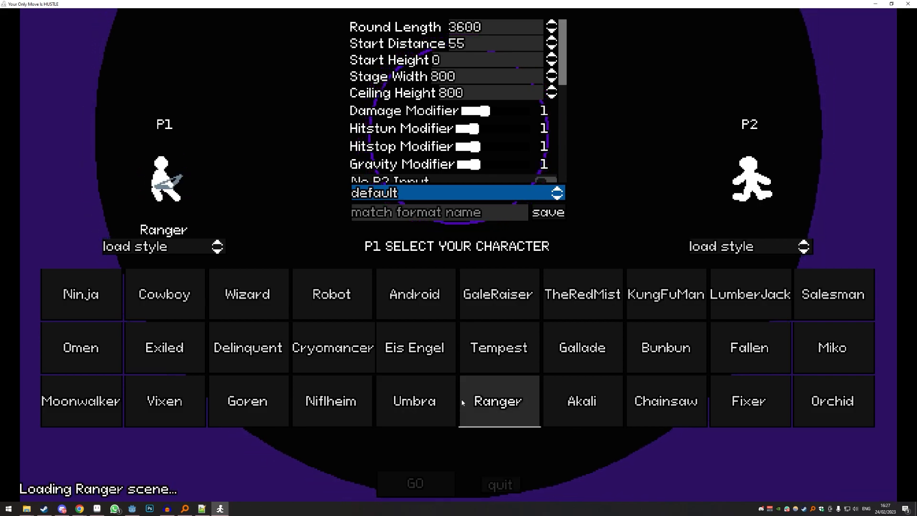
# Step: Pick Cowboy as player two, start the match and choose Ranger's first attack
pyautogui.click(247, 293)
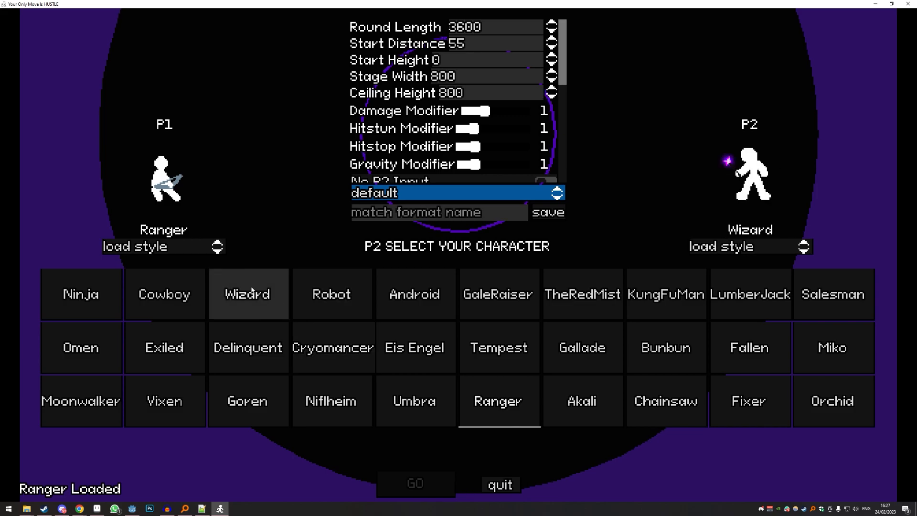
pyautogui.click(165, 294)
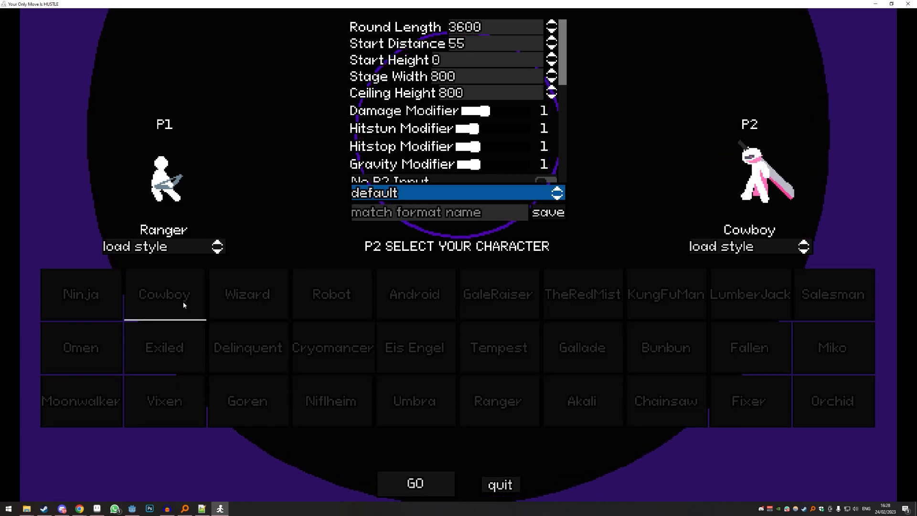
pyautogui.click(246, 400)
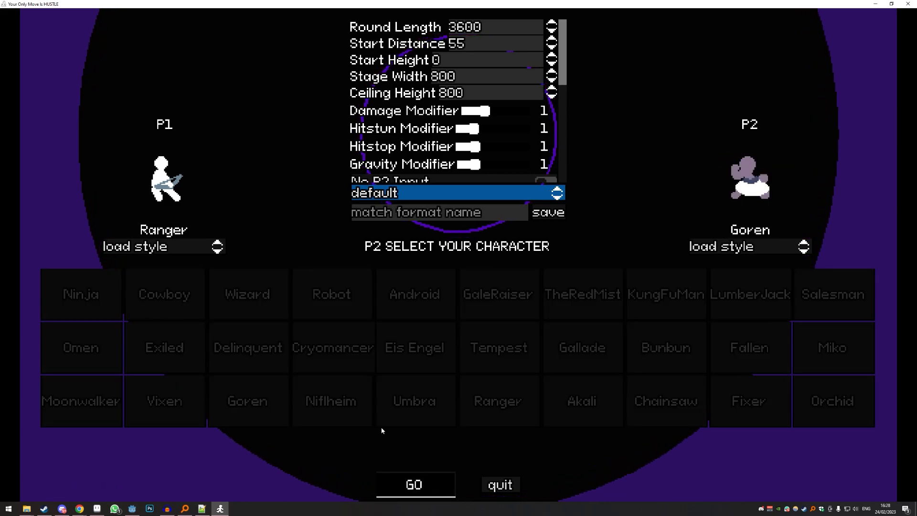
pyautogui.click(413, 484)
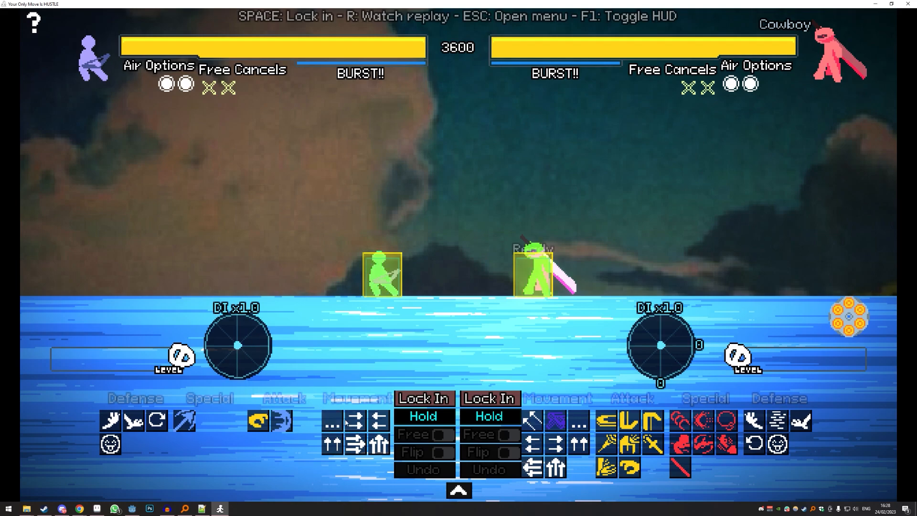
pyautogui.click(282, 421)
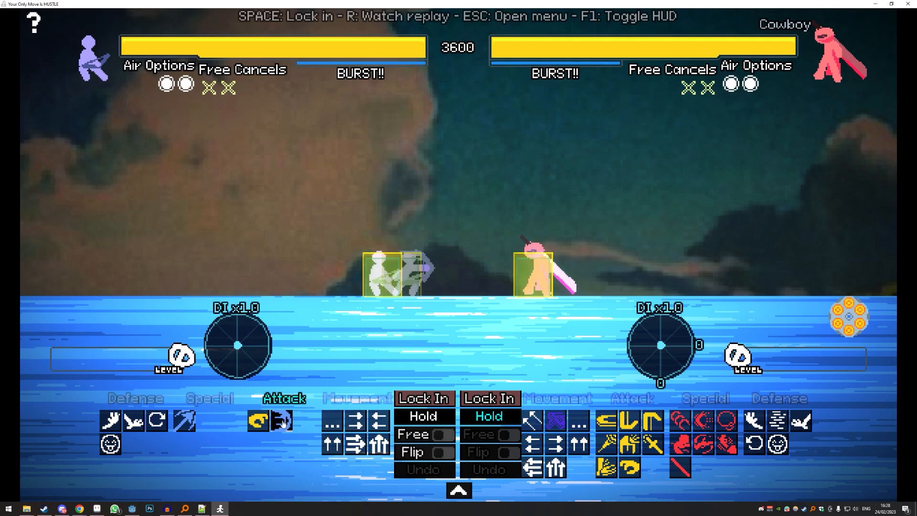